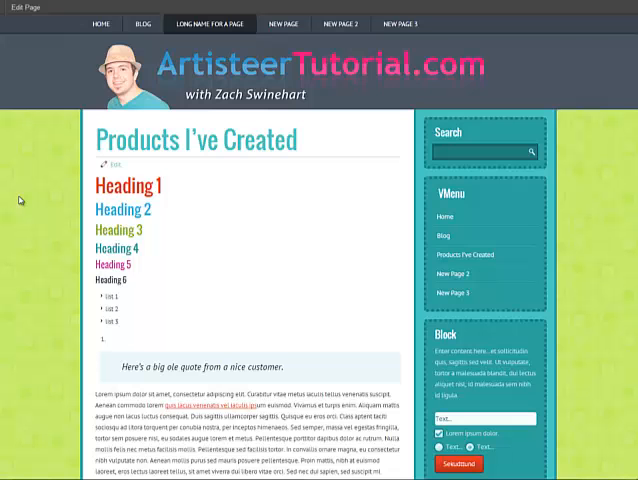
pyautogui.moveTo(118, 184)
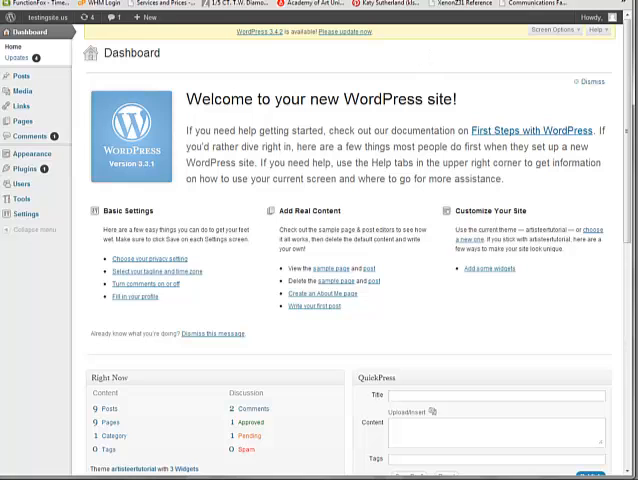
pyautogui.moveTo(164, 92)
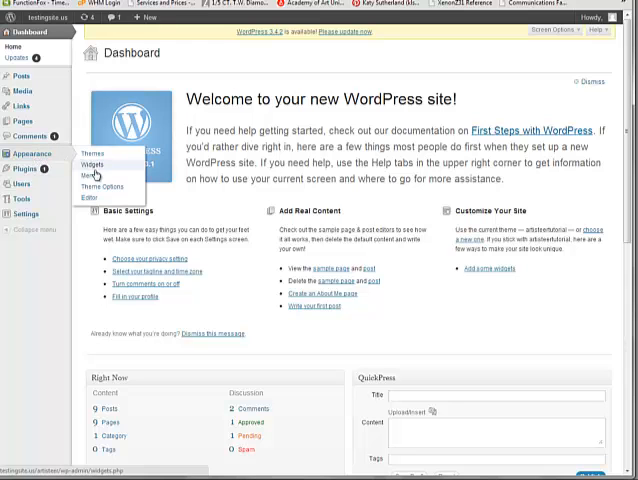
# Step: Go to Appearance > Menus and start a new blank custom menu
pyautogui.click(90, 164)
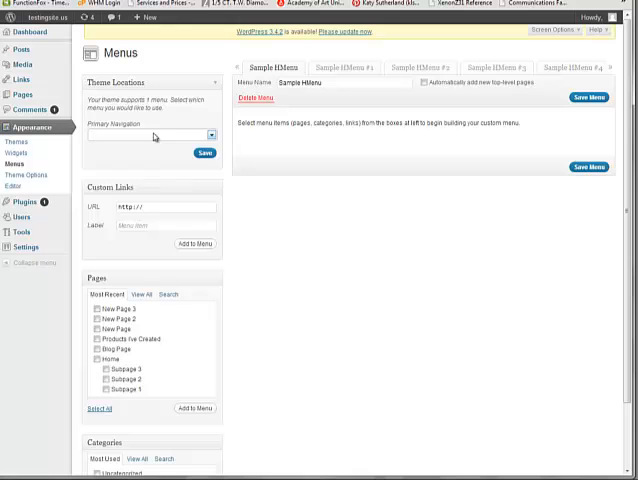
pyautogui.click(210, 134)
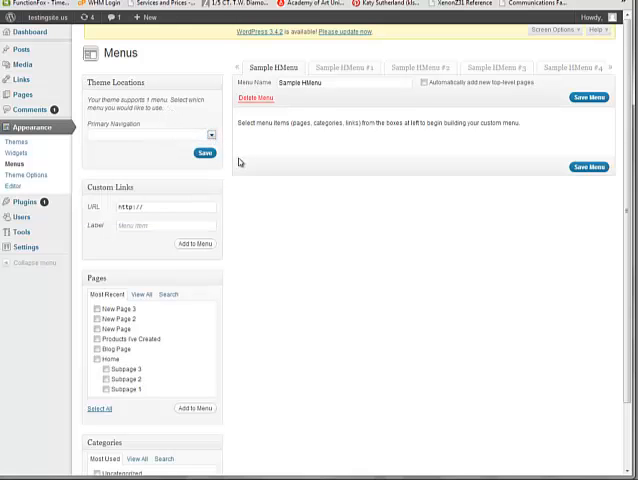
pyautogui.moveTo(156, 116)
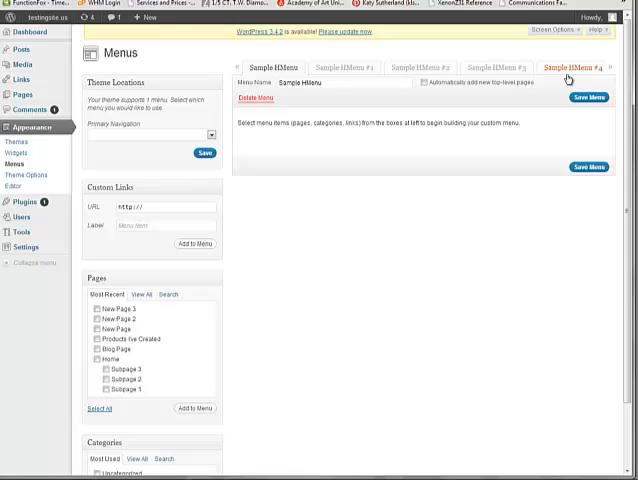
pyautogui.click(628, 68)
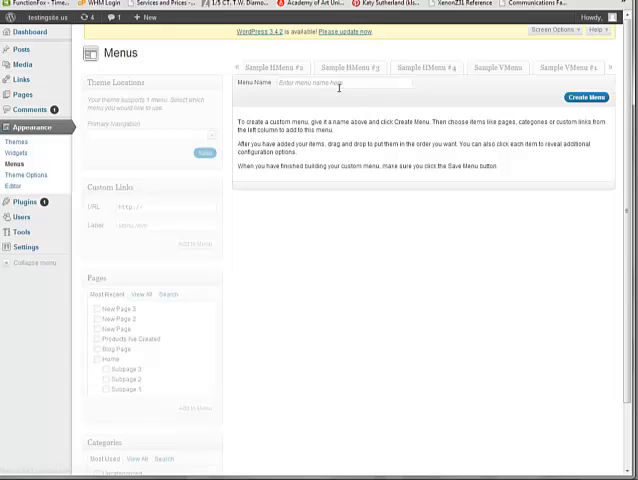
# Step: Create 'Main menu' and add New Page 3, New Page 2, New Page and Products I've Created
pyautogui.write('Main menu')
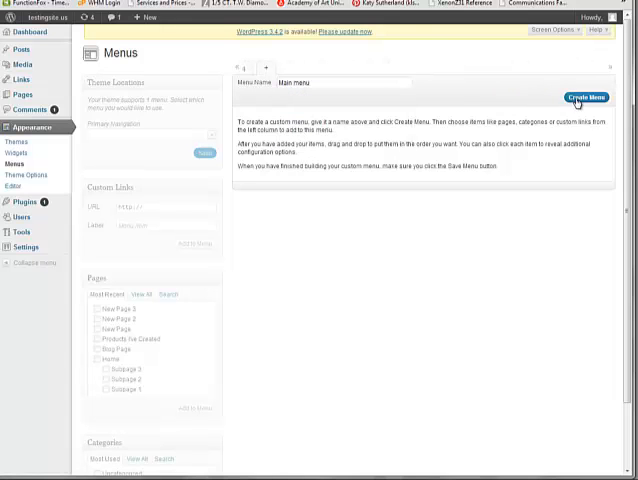
pyautogui.click(588, 96)
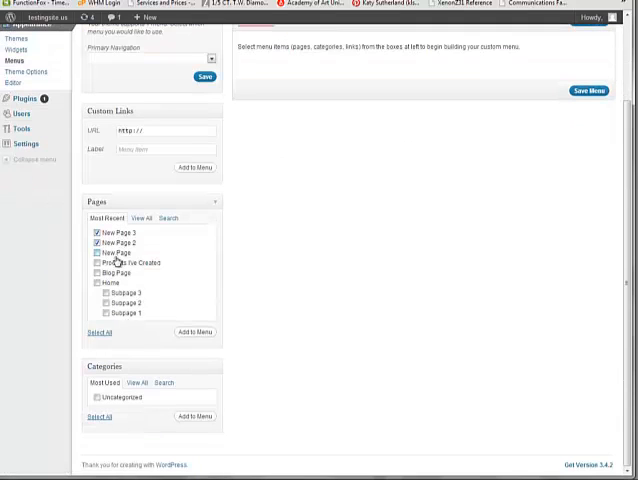
pyautogui.click(90, 264)
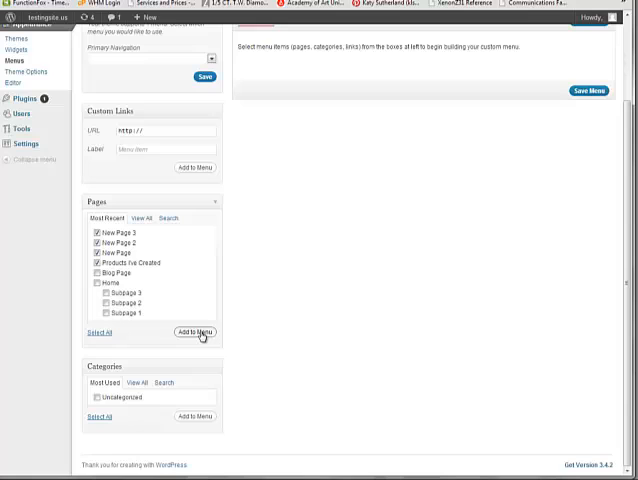
pyautogui.click(196, 332)
pyautogui.write('google.com')
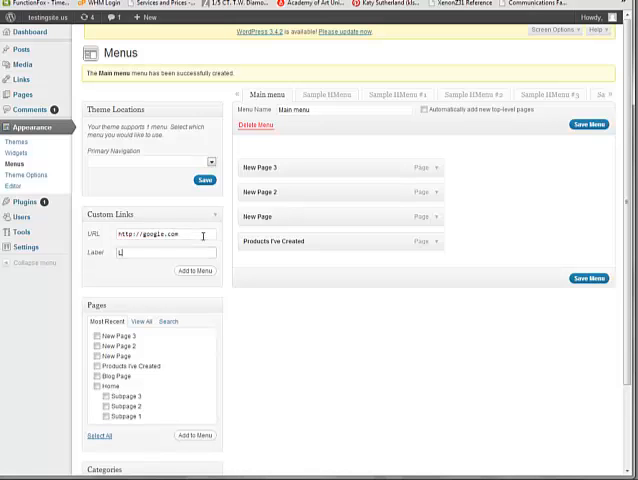
pyautogui.write('Link to google')
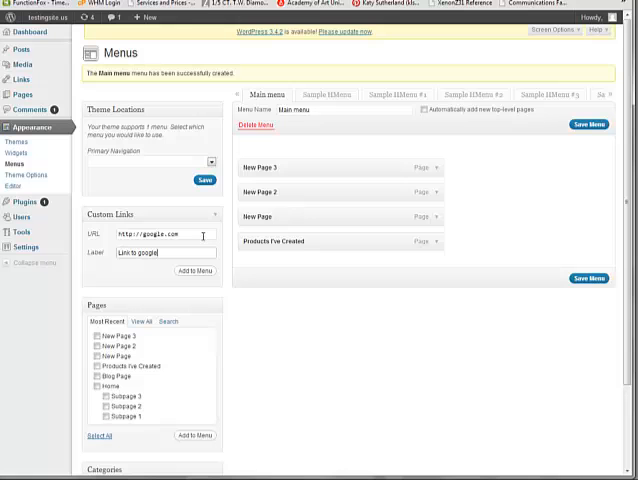
pyautogui.click(194, 270)
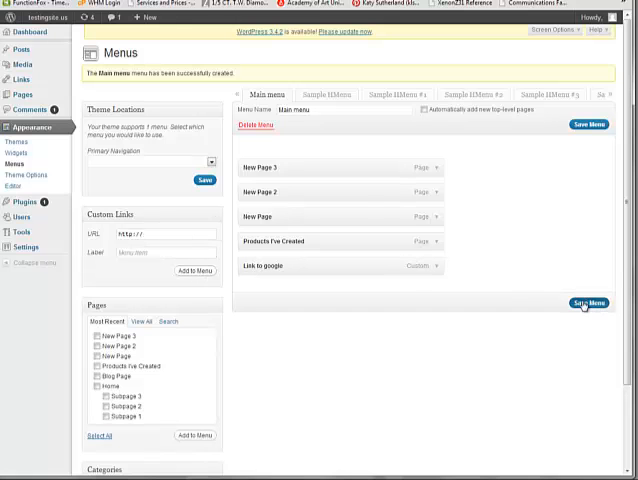
pyautogui.click(584, 304)
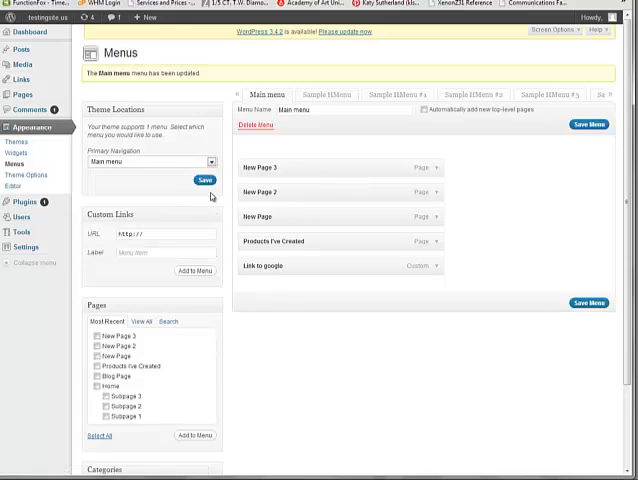
pyautogui.moveTo(224, 176)
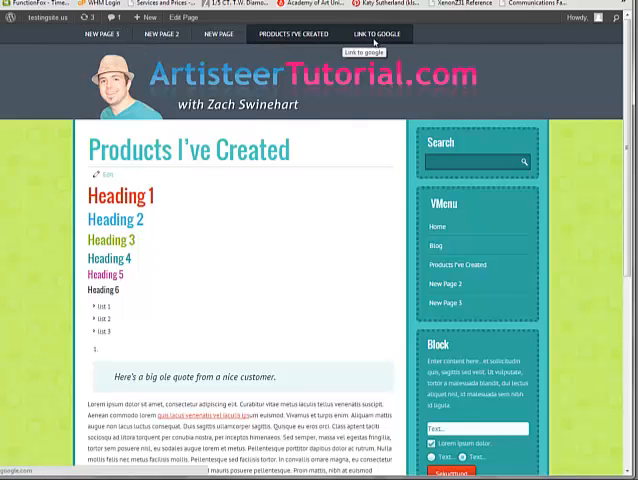
# Step: Visit the live site to see Main menu with Link to google in the top navigation
pyautogui.click(374, 32)
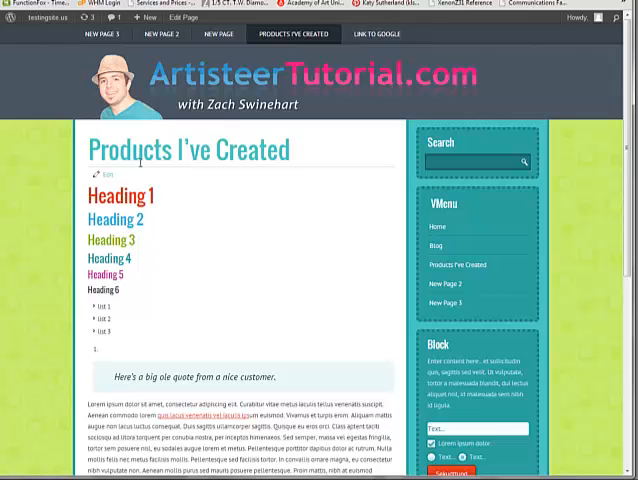
pyautogui.moveTo(140, 168)
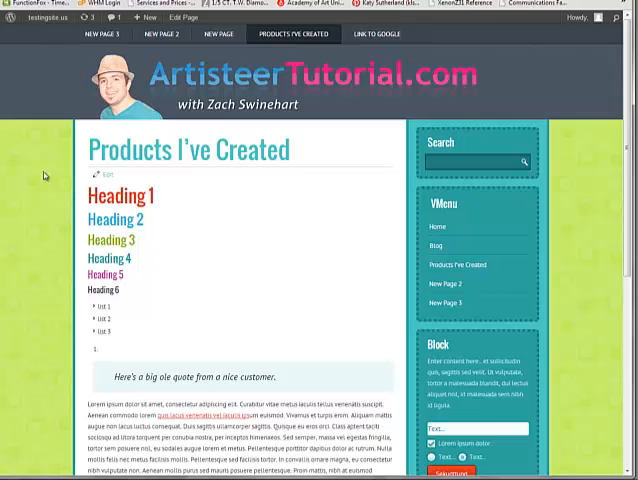
pyautogui.moveTo(304, 232)
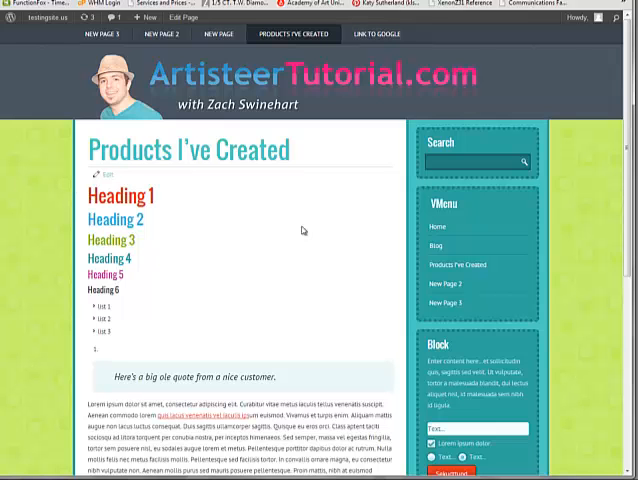
pyautogui.moveTo(270, 196)
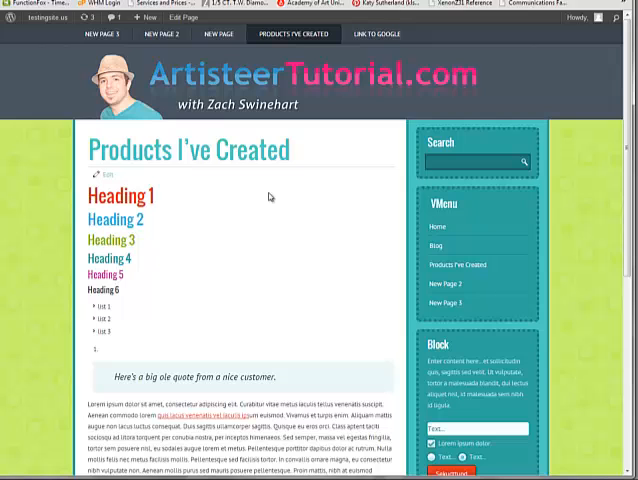